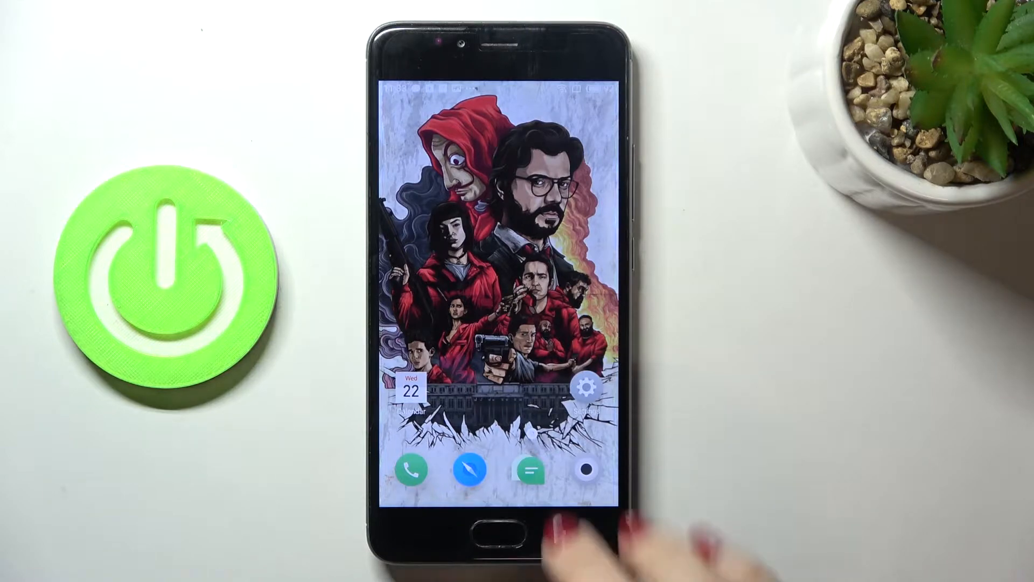
- Launch the Messages app from the home screen dock
click(530, 470)
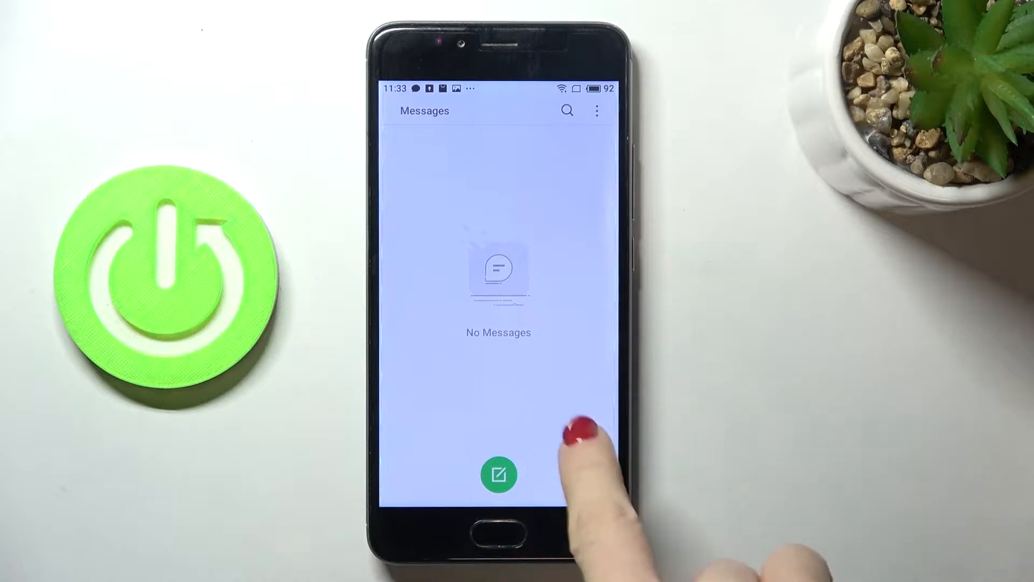
- Compose a new message, focus the SMS/MMS field and show the keyboard's language options
click(498, 474)
text(gjgbb)
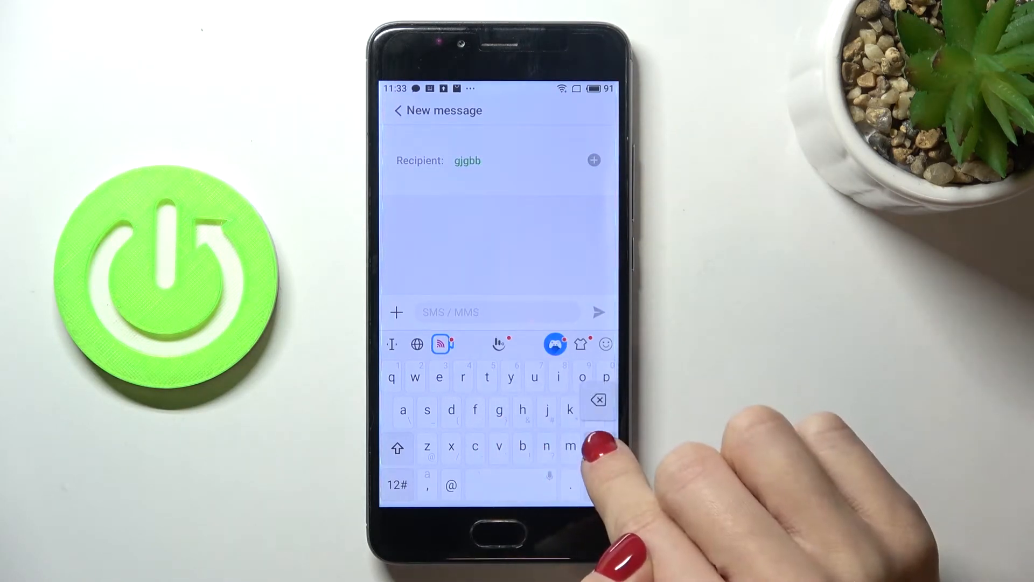
click(598, 400)
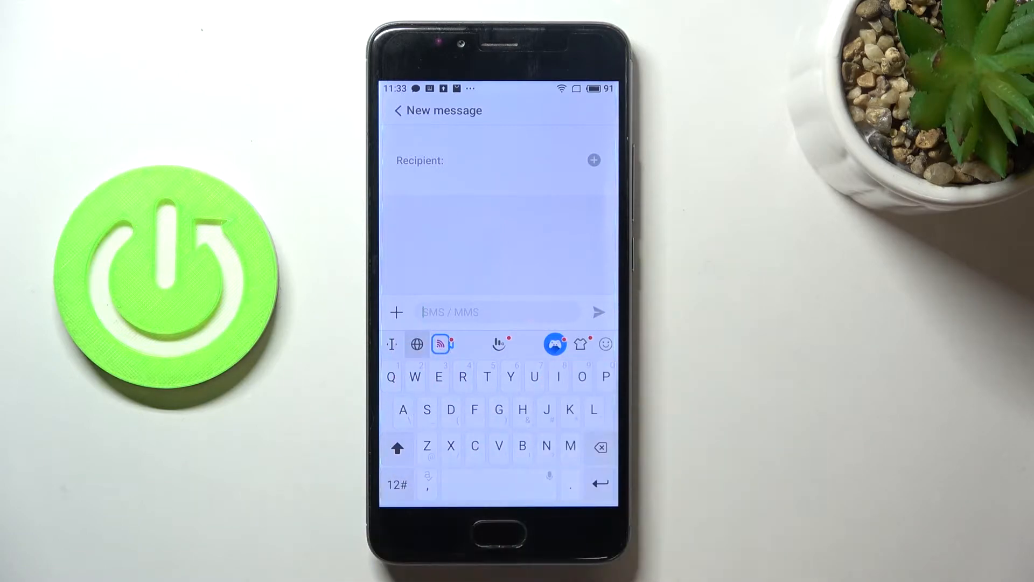
click(416, 344)
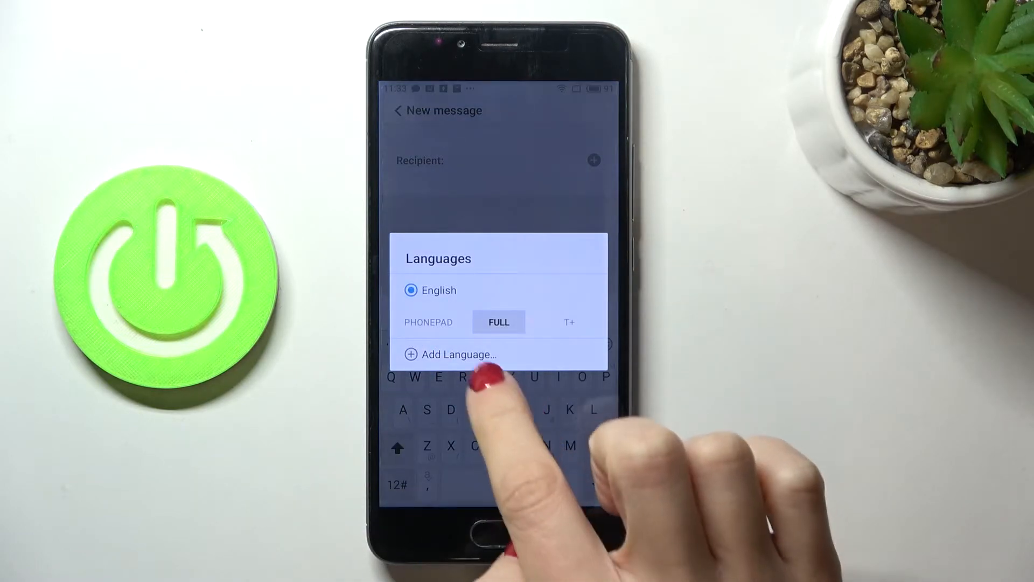
- Choose 'Add Language...' and download the Greek (Ελληνικά) keyboard language
click(459, 355)
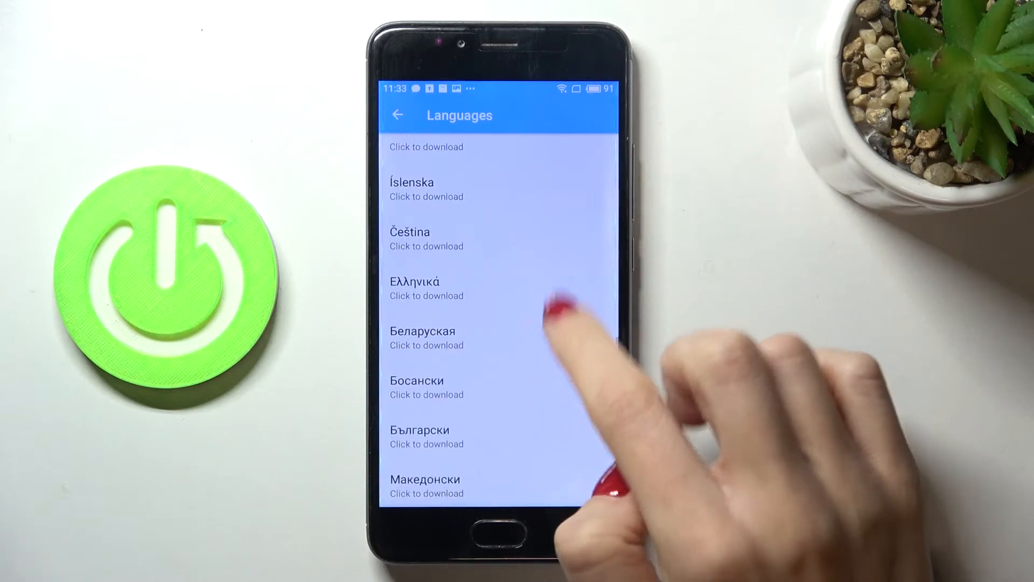
click(414, 287)
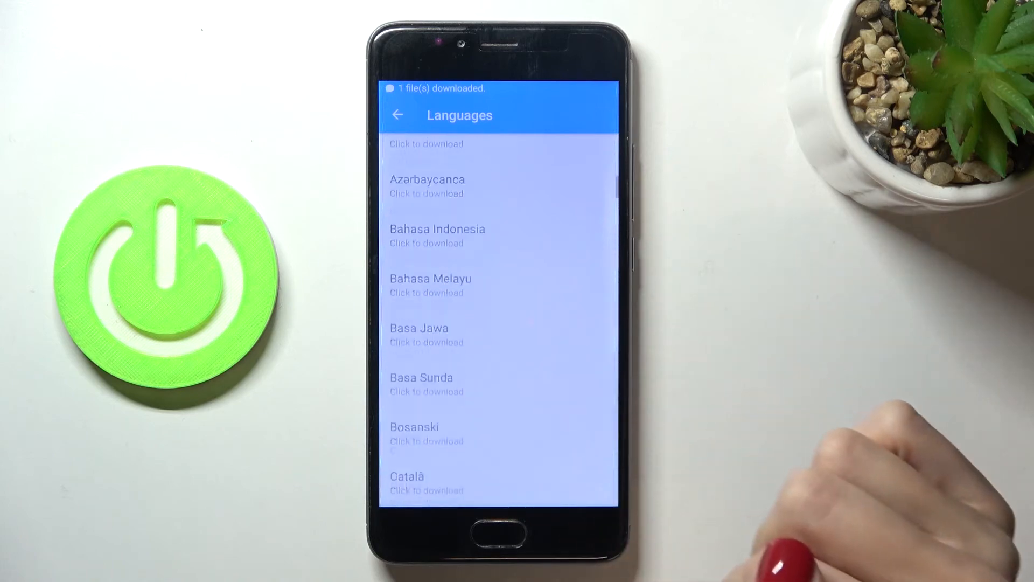
- Enable Greek under Installed languages and return to the message with the Greek keyboard showing
scroll(up, 3)
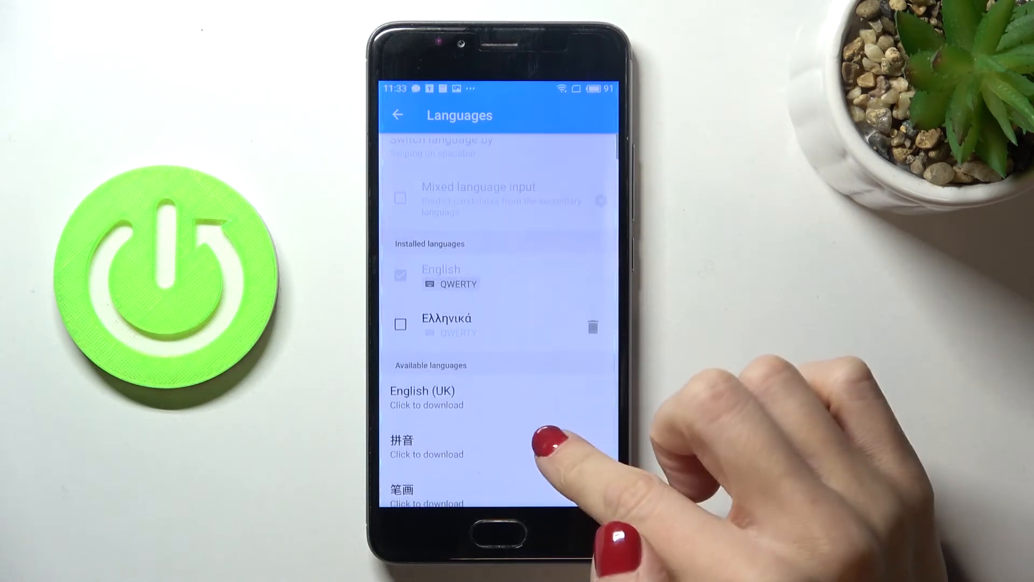
click(401, 325)
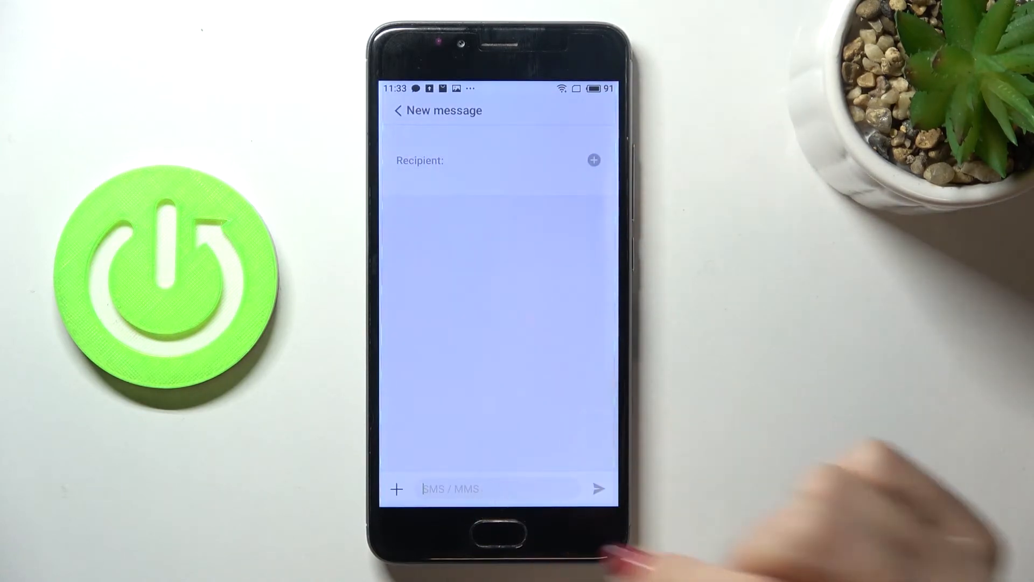
click(498, 489)
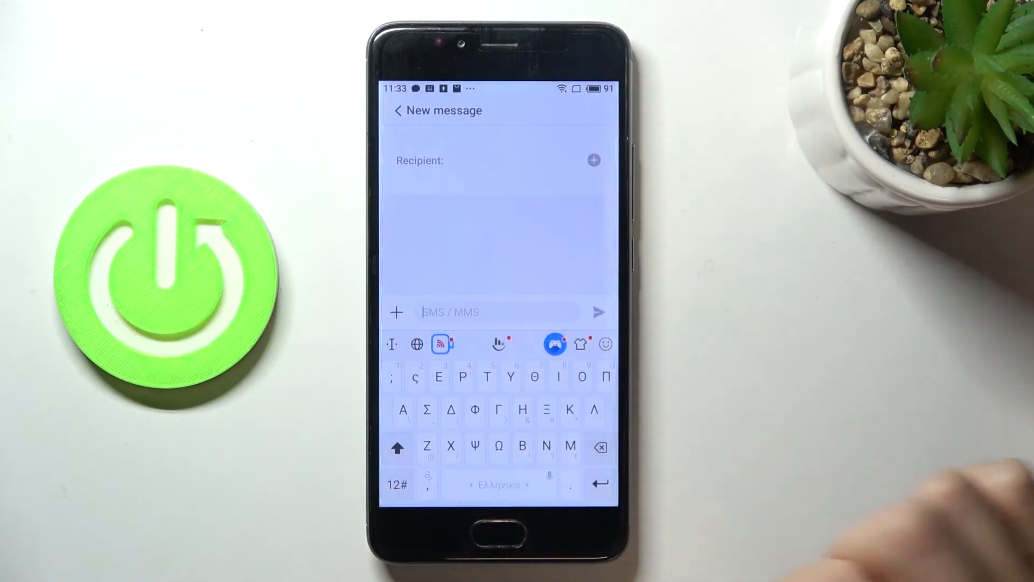